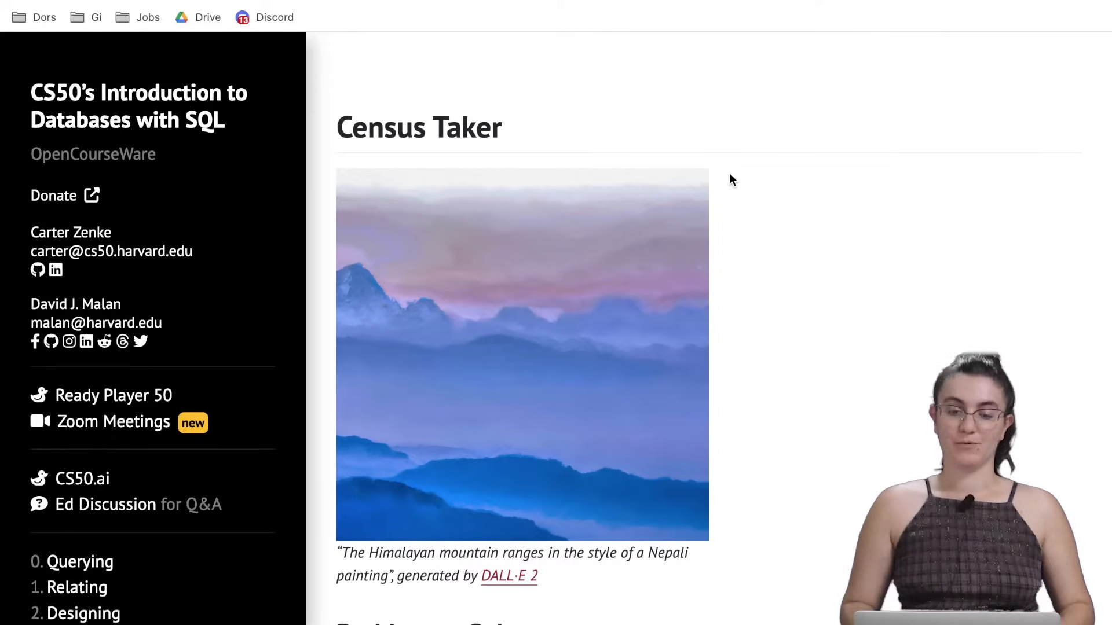
{"action": "mouse_move", "coordinate": [785, 298]}
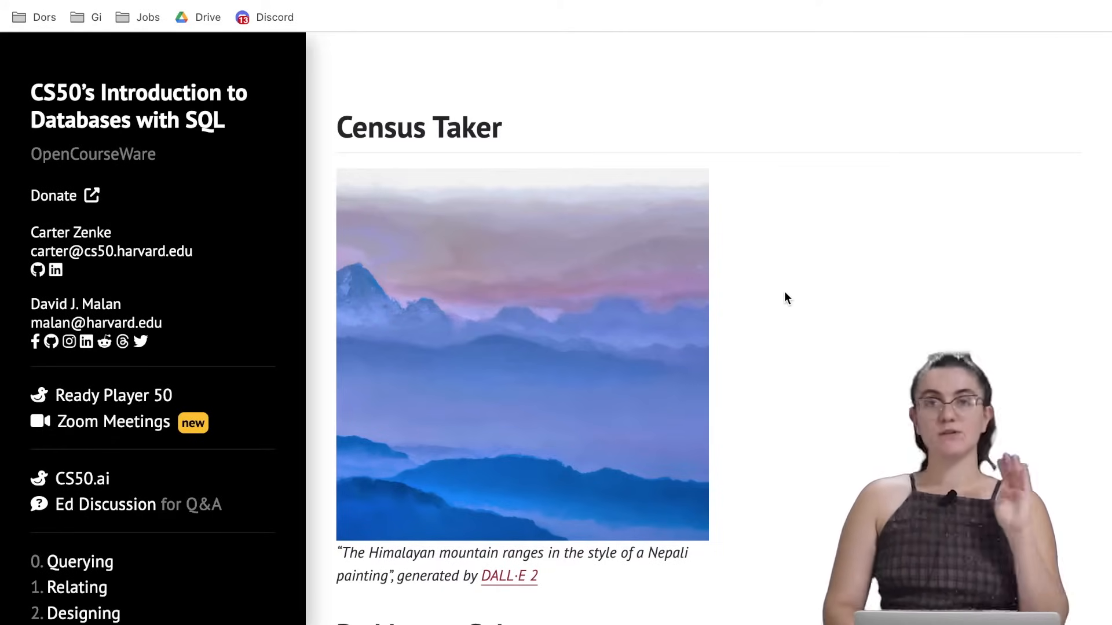
Scroll past the Census Taker story and demo query to the census table schema.
{"action": "scroll", "scroll_direction": "down", "scroll_amount": 3}
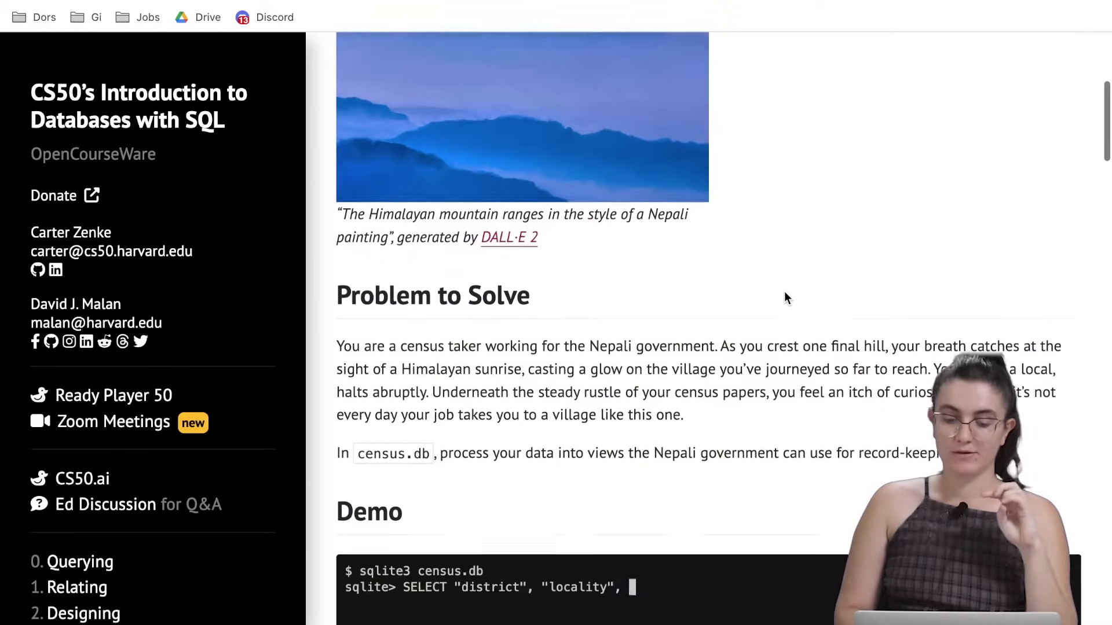
{"action": "scroll", "scroll_direction": "down", "scroll_amount": 3}
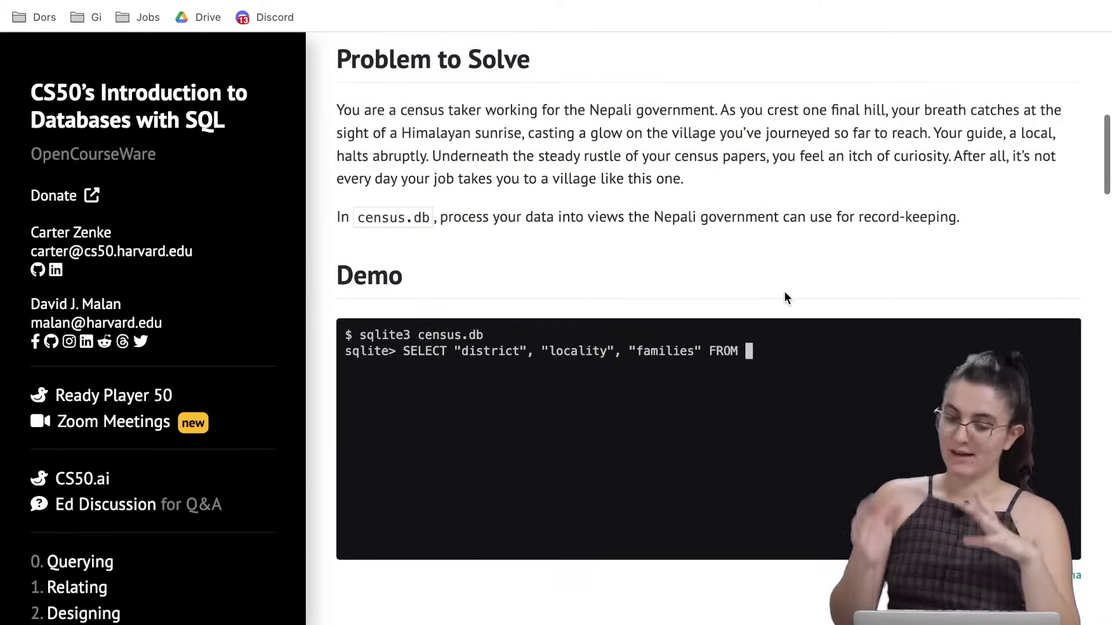
{"action": "type", "text": "\"census\";"}
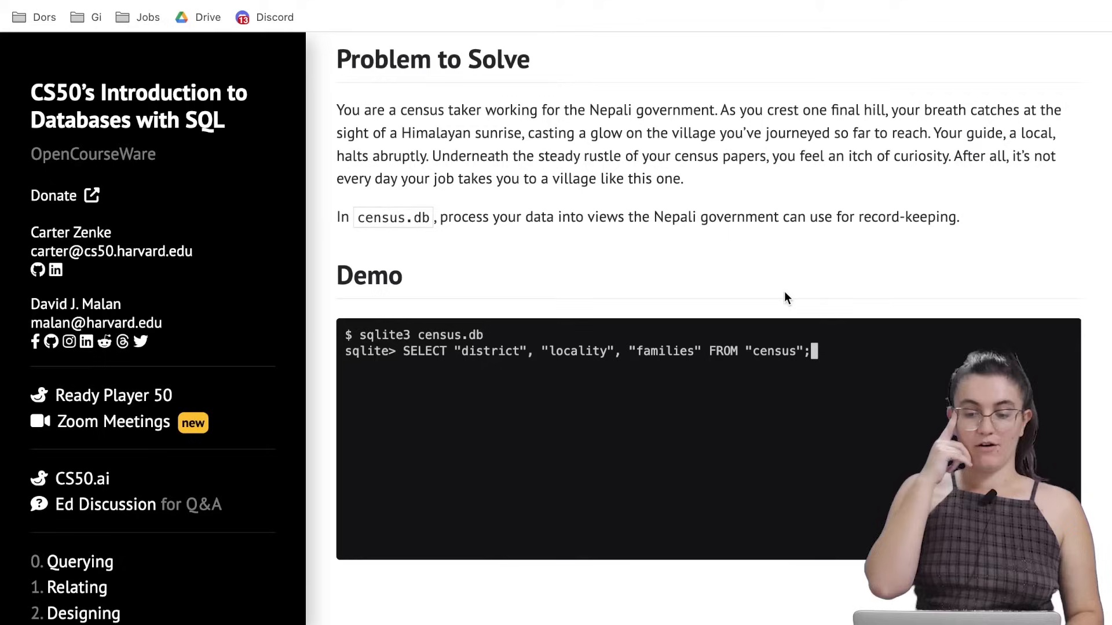
{"action": "scroll", "scroll_direction": "down", "scroll_amount": 3}
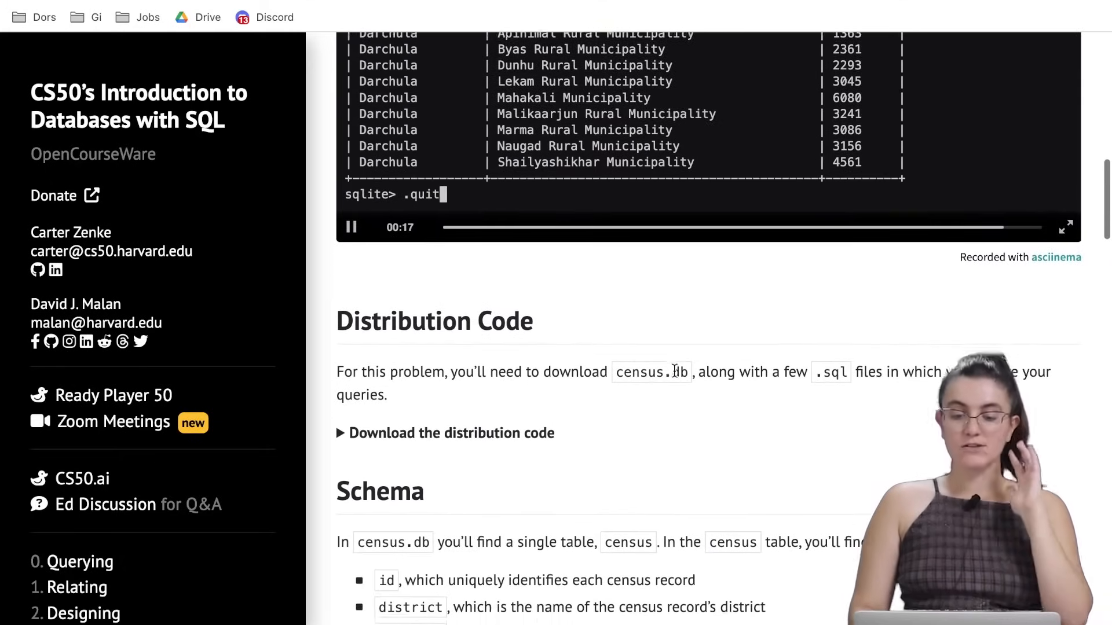
{"action": "scroll", "scroll_direction": "down", "scroll_amount": 3}
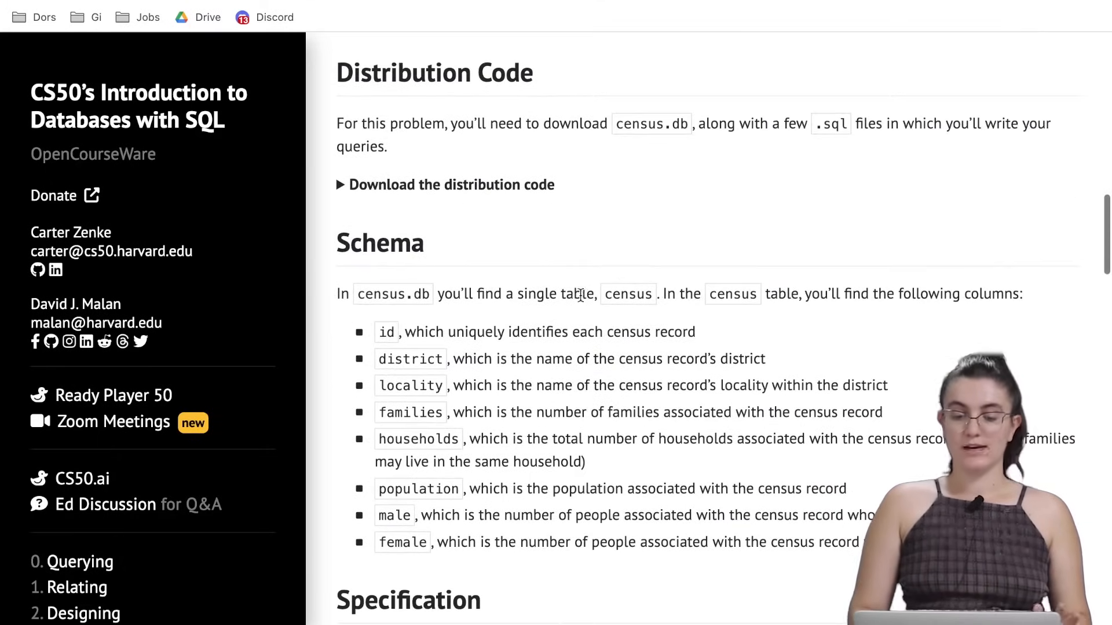
{"action": "scroll", "scroll_direction": "down", "scroll_amount": 3}
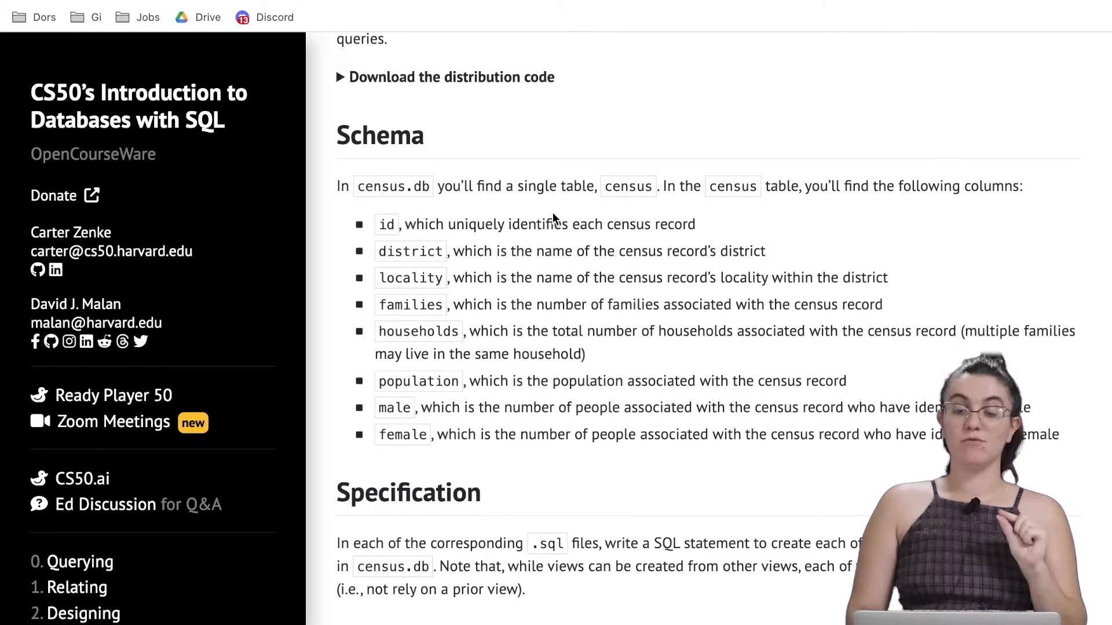
{"action": "scroll", "scroll_direction": "down", "scroll_amount": 3}
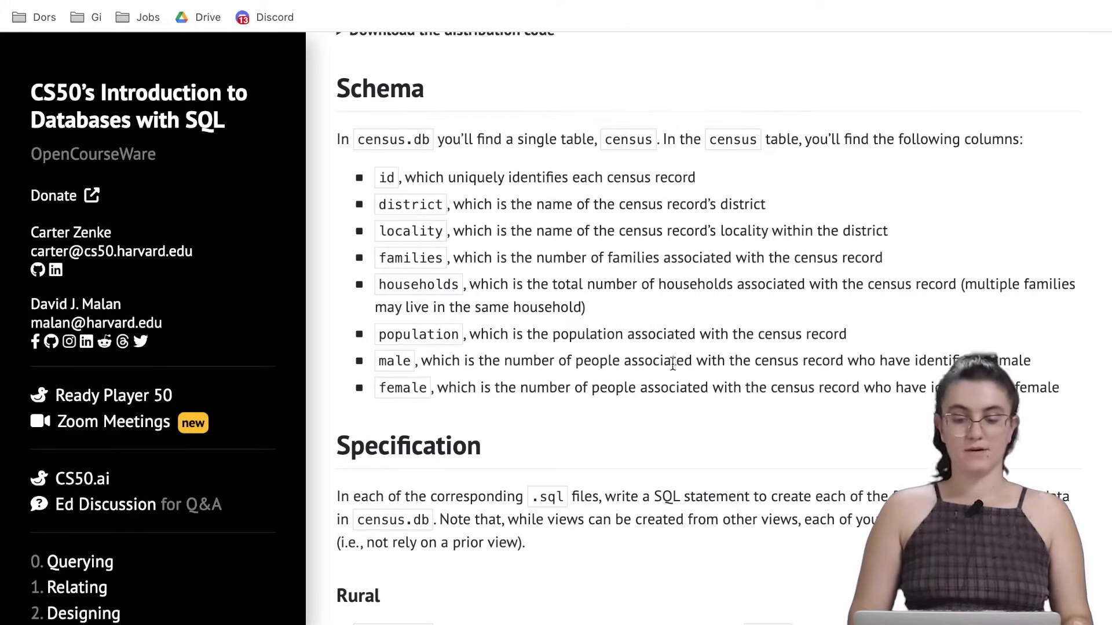
Scroll on to the Specification section showing the Rural and Total view requirements.
{"action": "scroll", "scroll_direction": "down", "scroll_amount": 3}
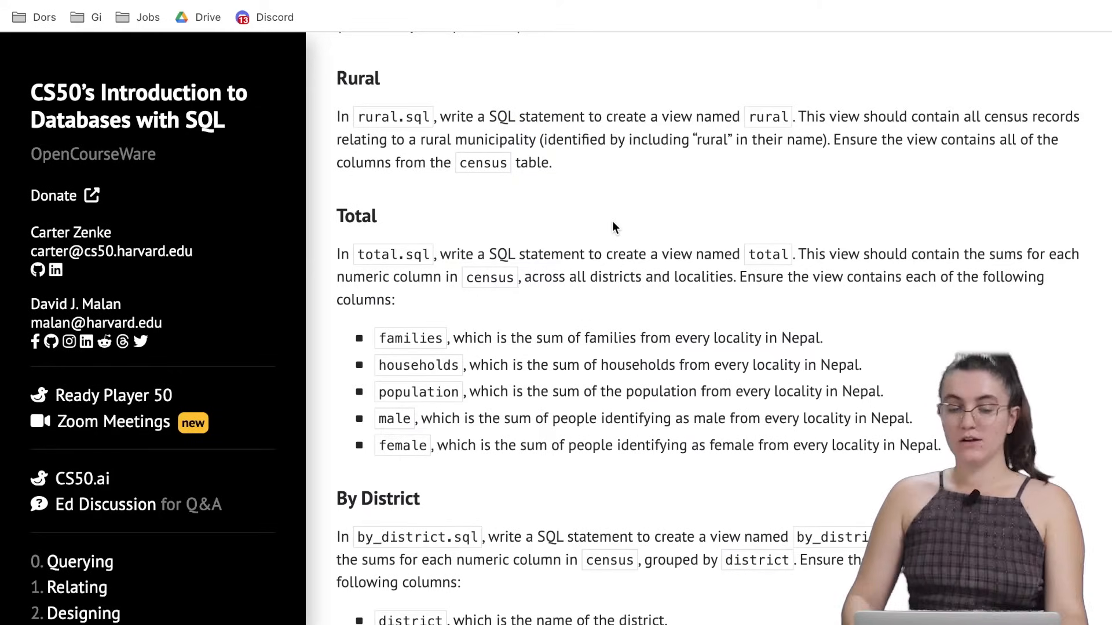
{"action": "mouse_move", "coordinate": [719, 218]}
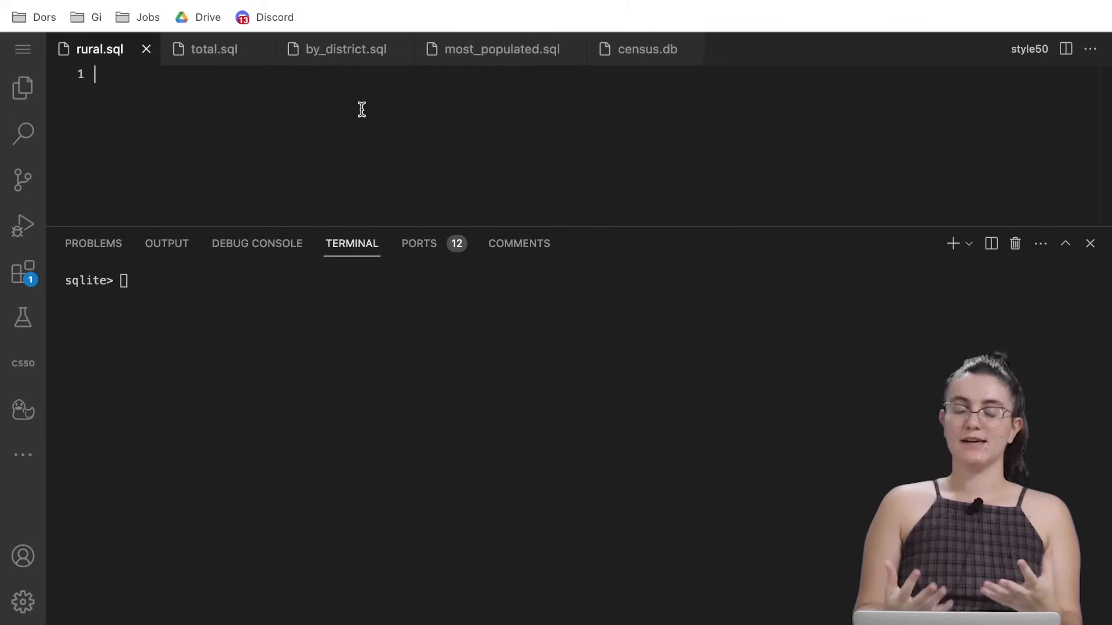
In rural.sql, write SELECT * FROM "census" WHERE "locality" LIKE "%rural%".
{"action": "type", "text": "SELECT"}
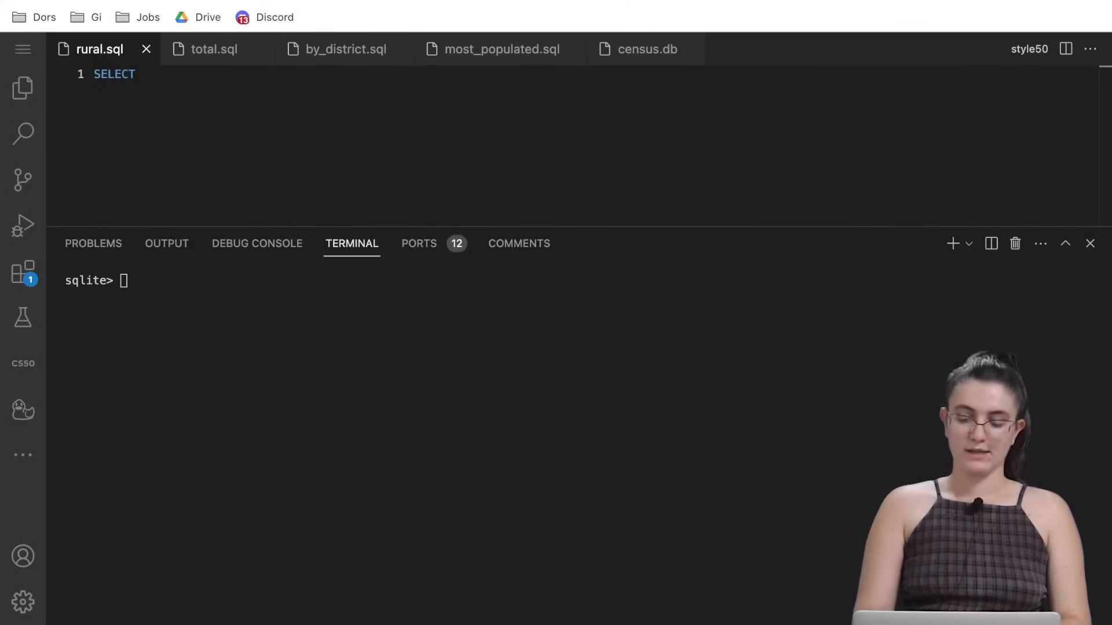
{"action": "type", "text": "* FROM \"censu"}
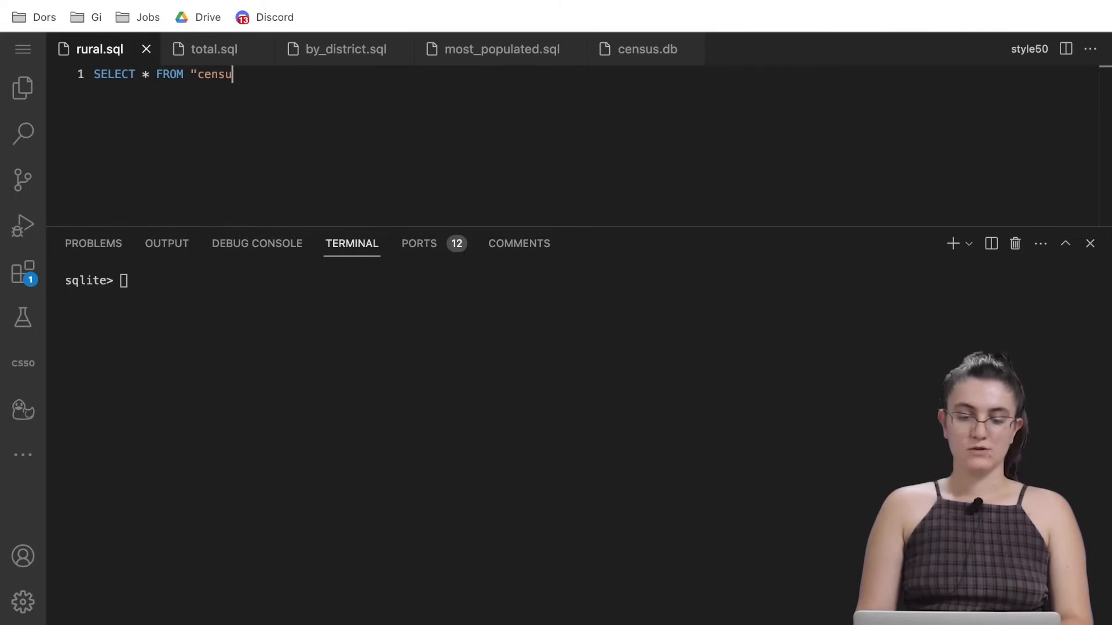
{"action": "type", "text": "s\""}
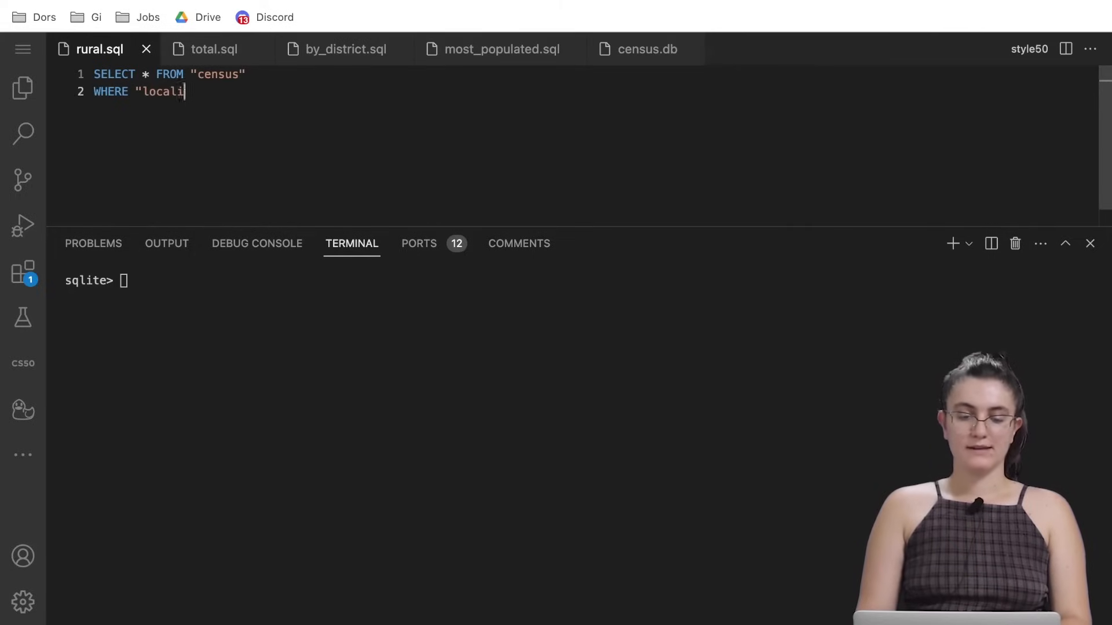
{"action": "type", "text": "ty\" LIKE"}
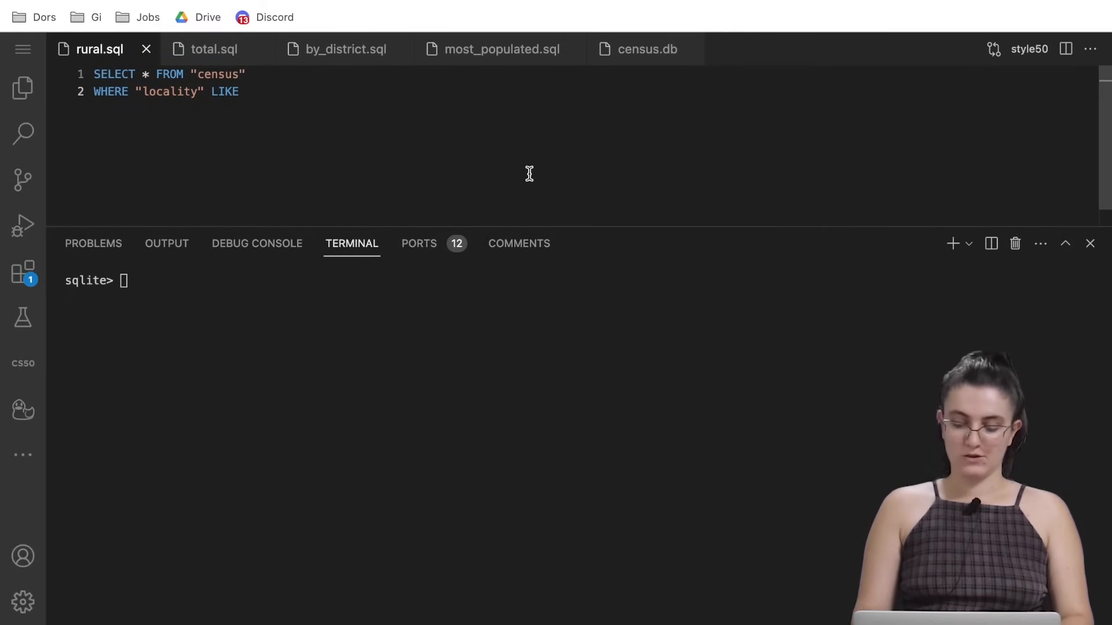
{"action": "type", "text": "\"%"}
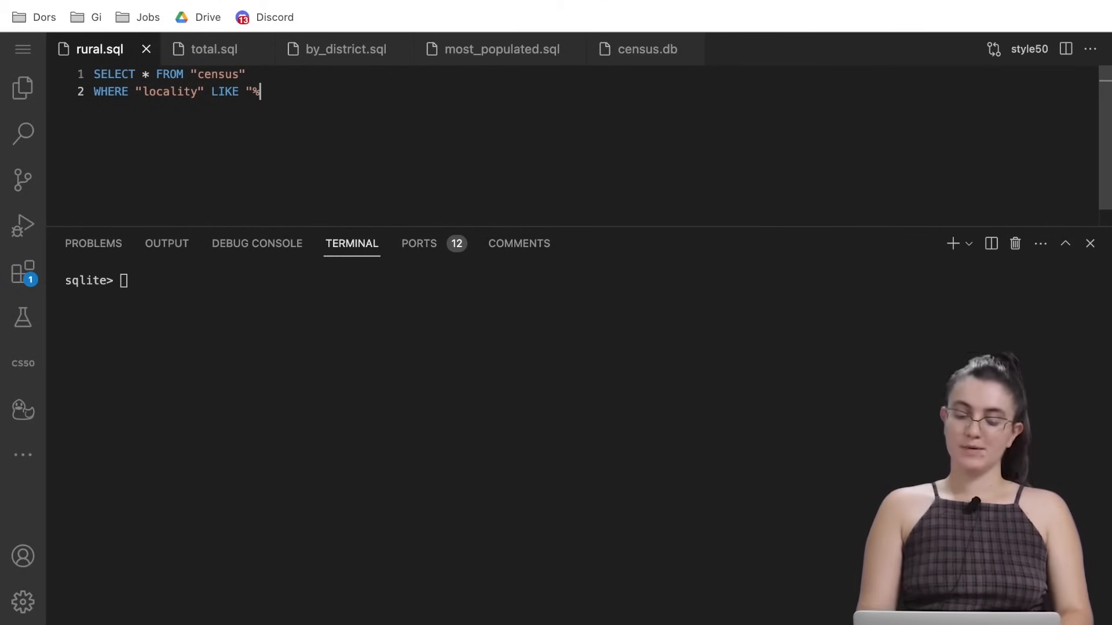
{"action": "type", "text": "rural%\";"}
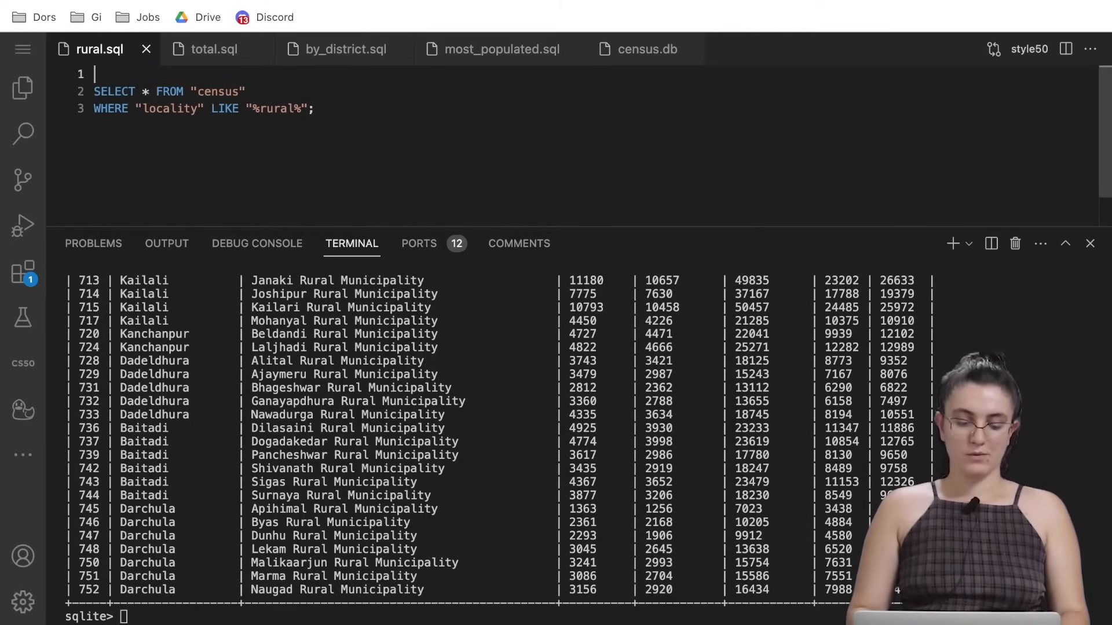
Prefix the query with CREATE VIEW "rural" AS and run it, creating a 461-record view.
{"action": "type", "text": "CREATE VIEW \"rur"}
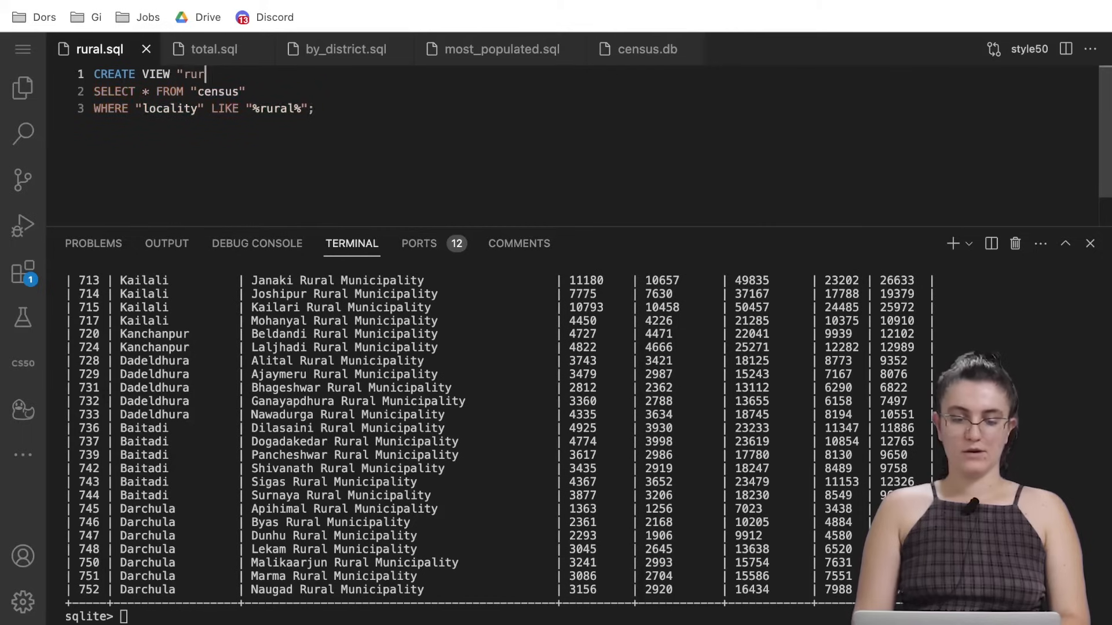
{"action": "type", "text": "al\" AS"}
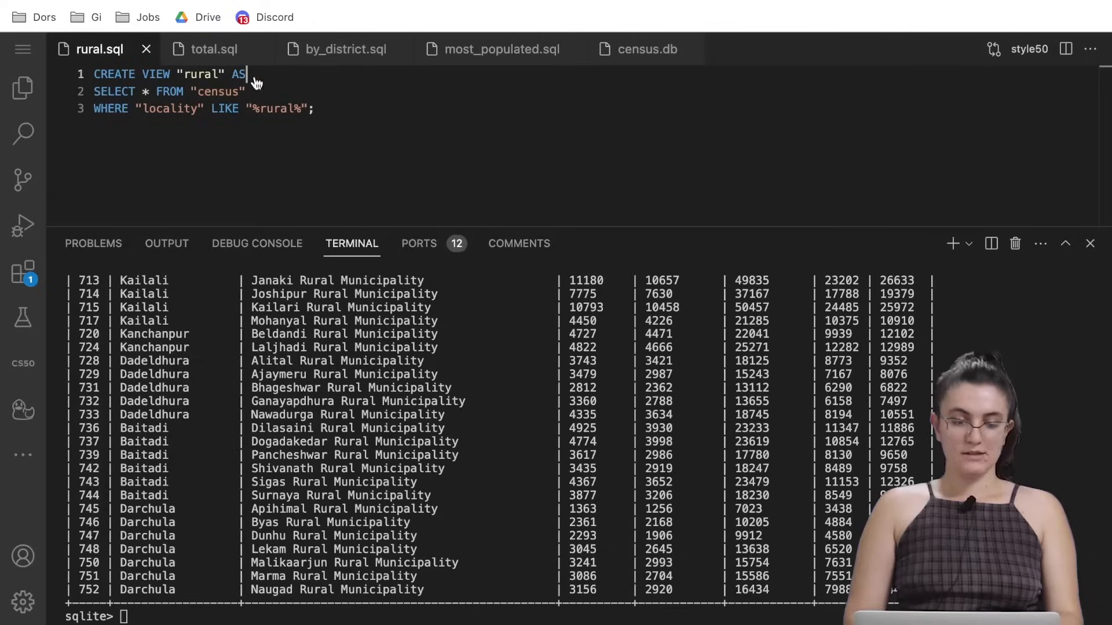
{"action": "key", "text": "ctrl+a"}
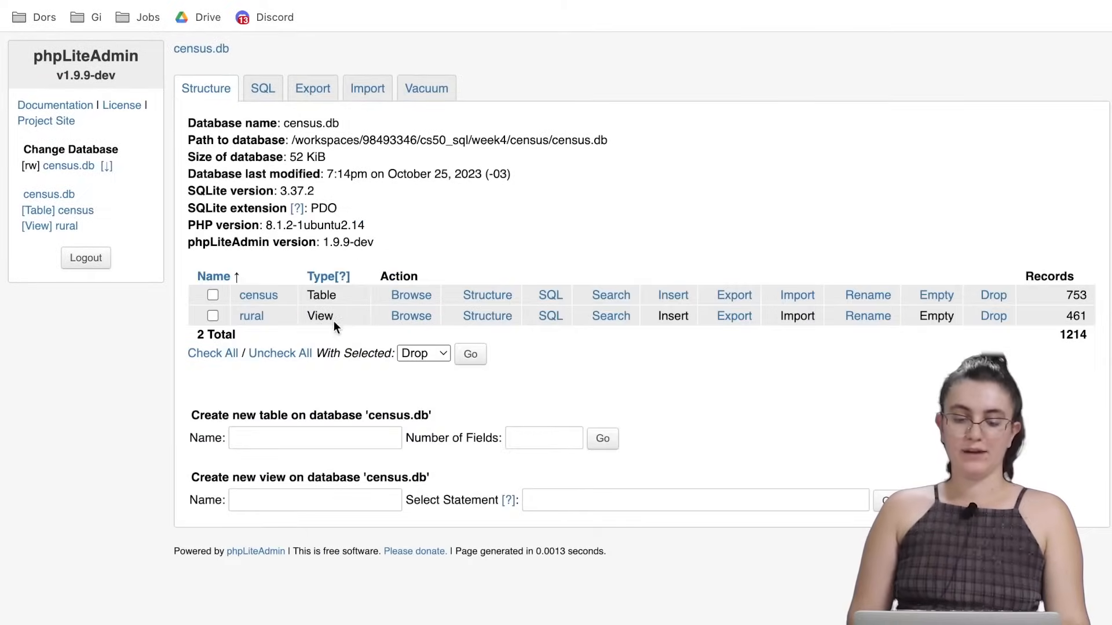
Show the rural view's columns and defining query on its phpLiteAdmin Structure tab.
{"action": "left_click", "coordinate": [251, 316]}
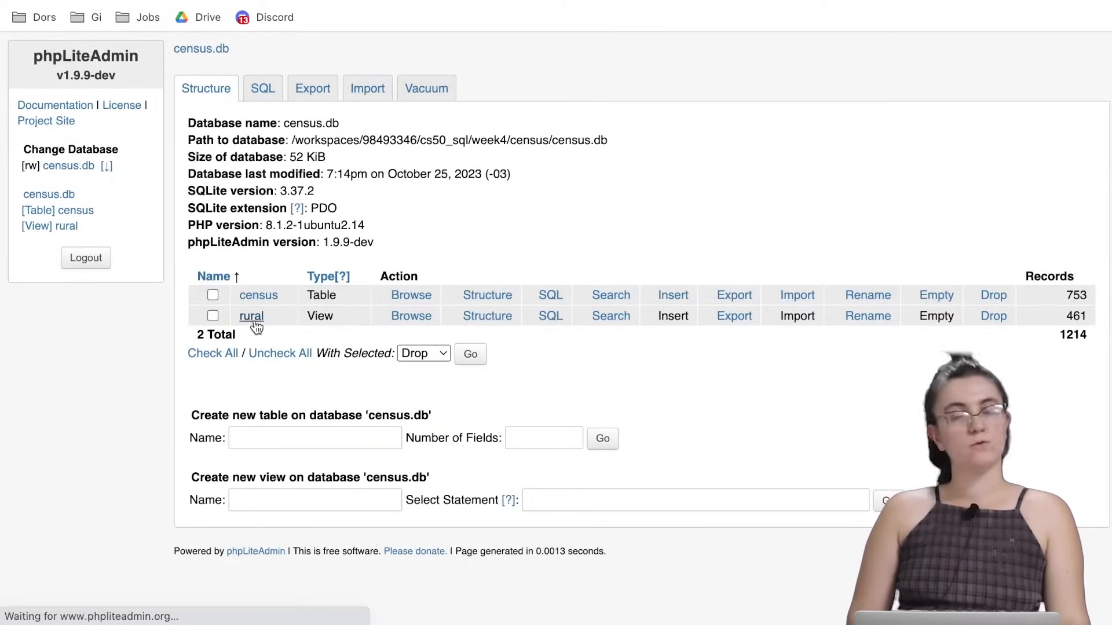
{"action": "left_click", "coordinate": [251, 315]}
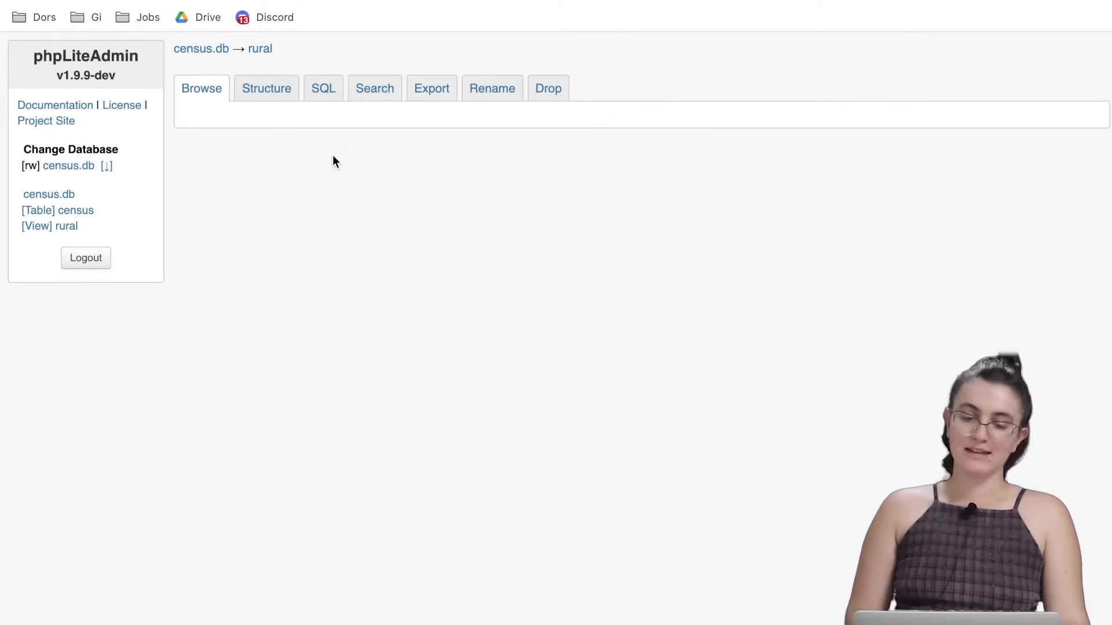
{"action": "left_click", "coordinate": [266, 88]}
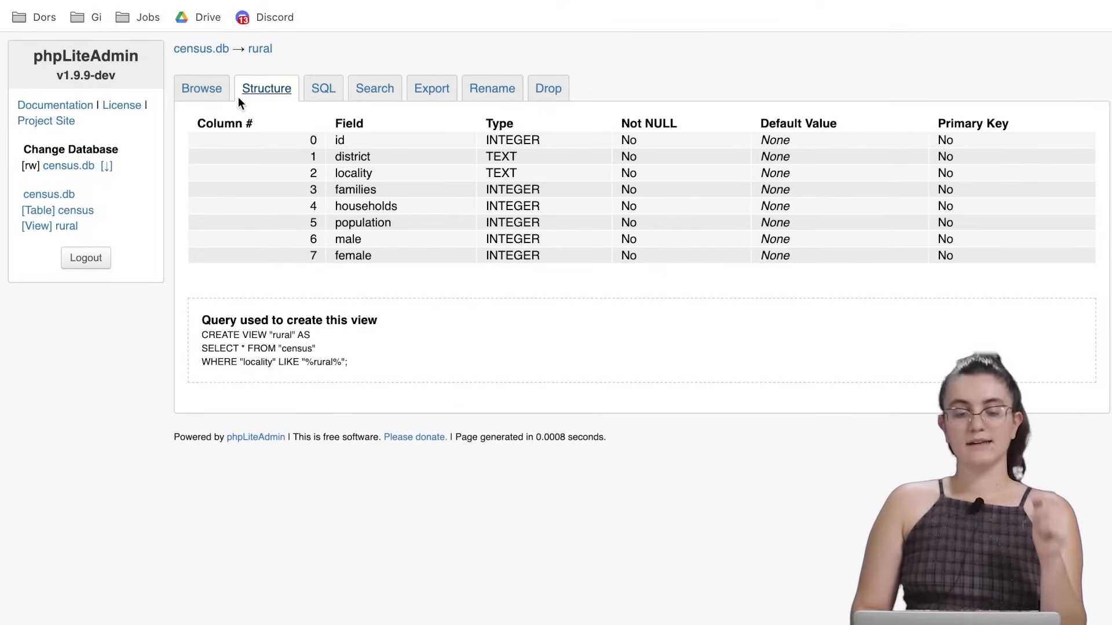
{"action": "left_click", "coordinate": [201, 88]}
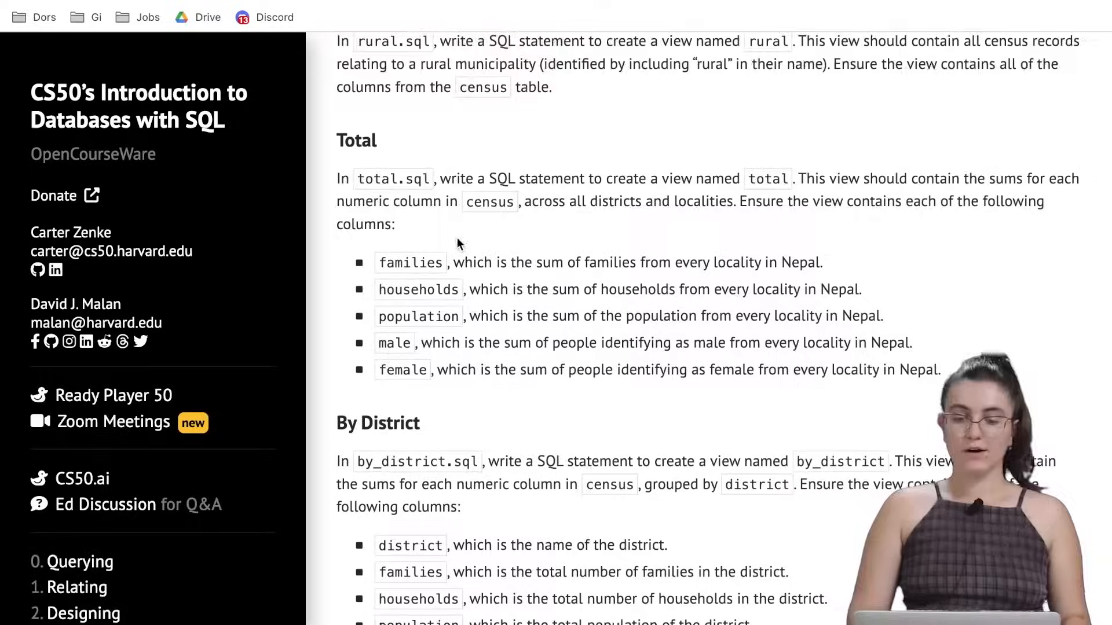
Scroll the Census Taker page to the Total view's list of columns to sum.
{"action": "scroll", "scroll_direction": "down", "scroll_amount": 3}
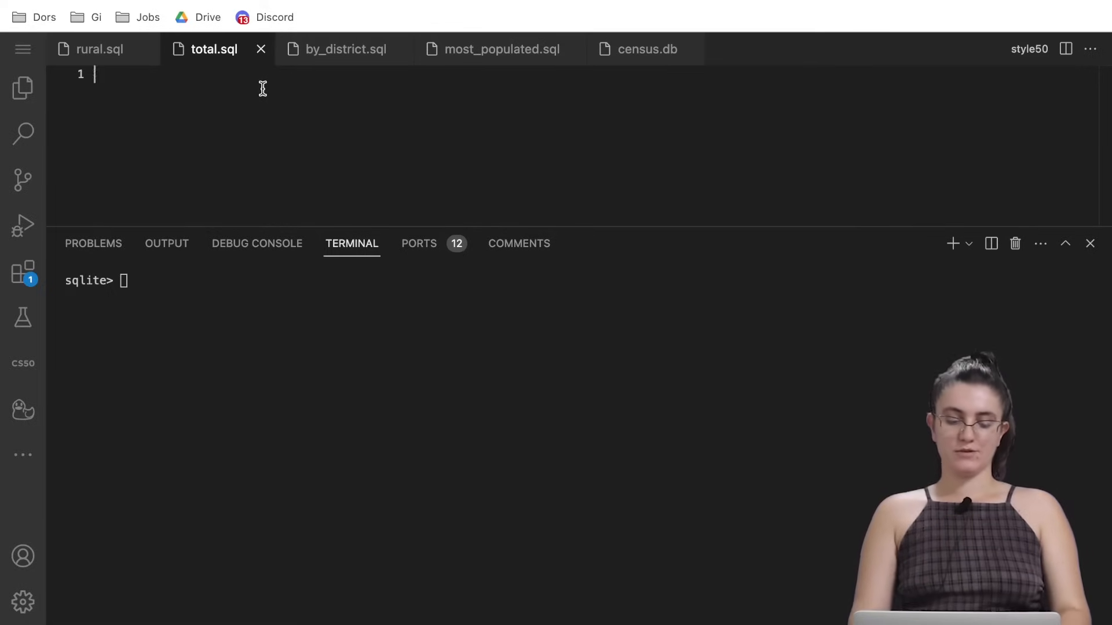
Begin total.sql with SELECT SUM(famili…, starting to sum the families column.
{"action": "type", "text": "SELECT"}
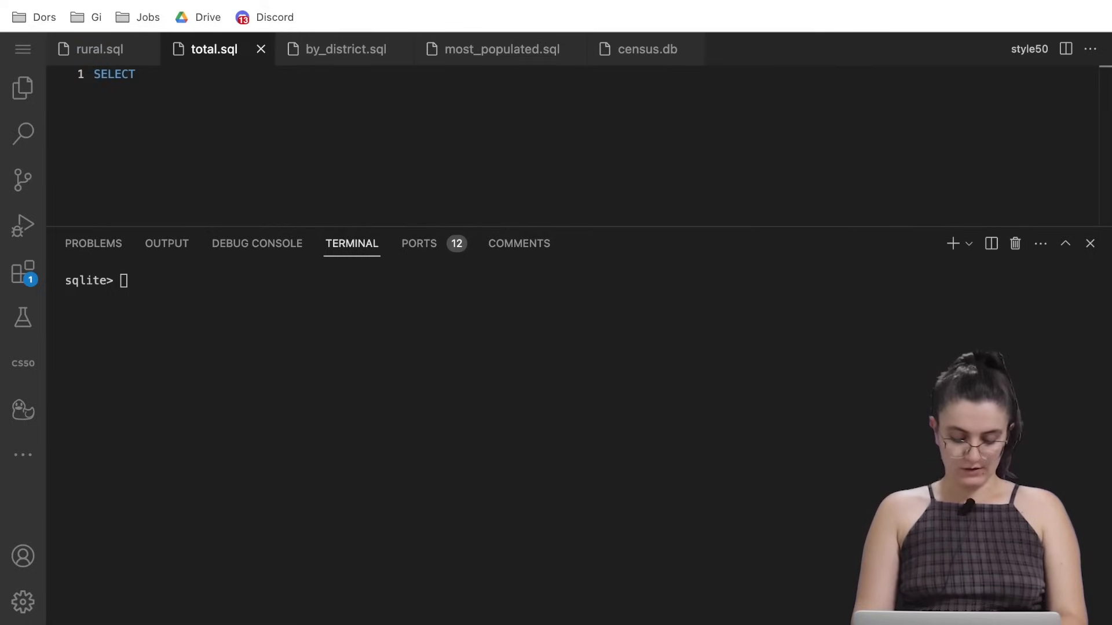
{"action": "type", "text": "SUM(famili"}
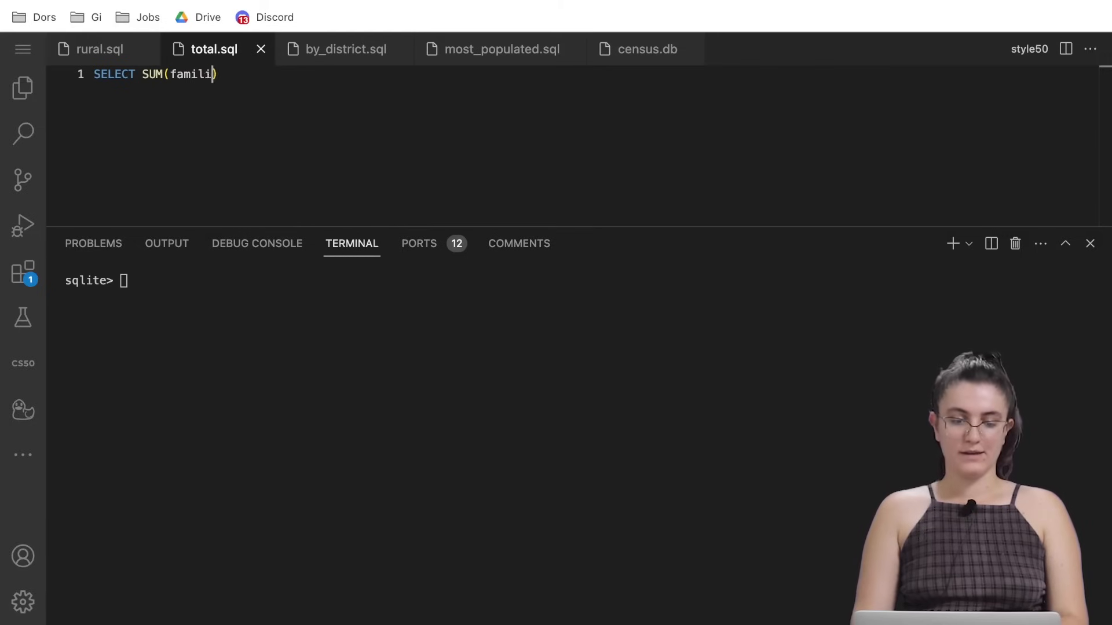